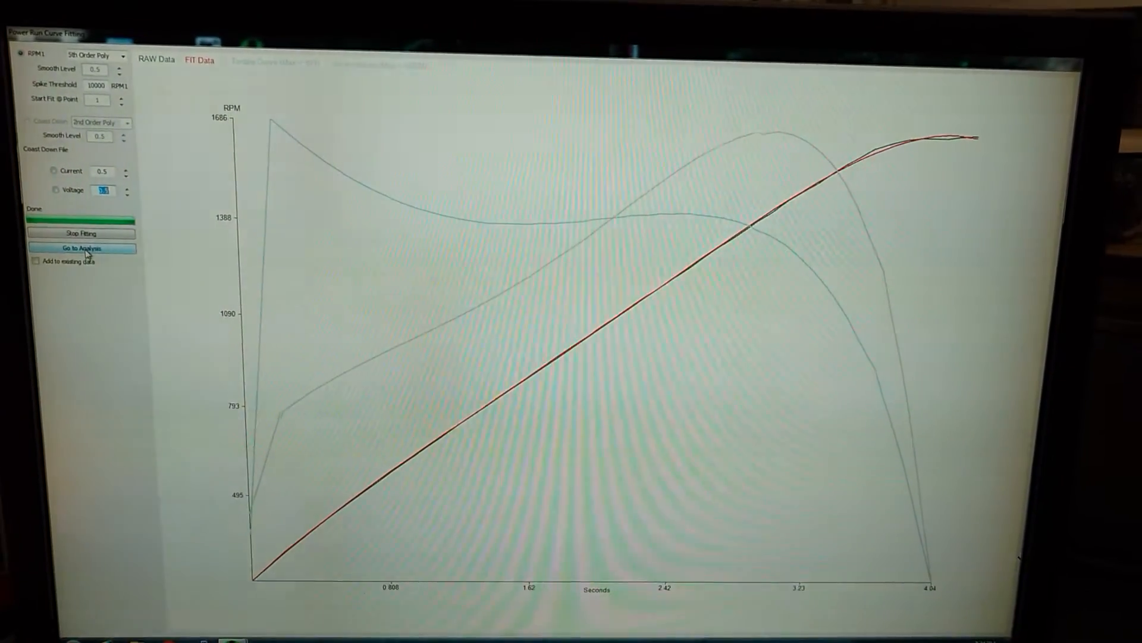
# Send the fitted RPM curve to the analysis graph via Go to Analysis
pyautogui.click(81, 248)
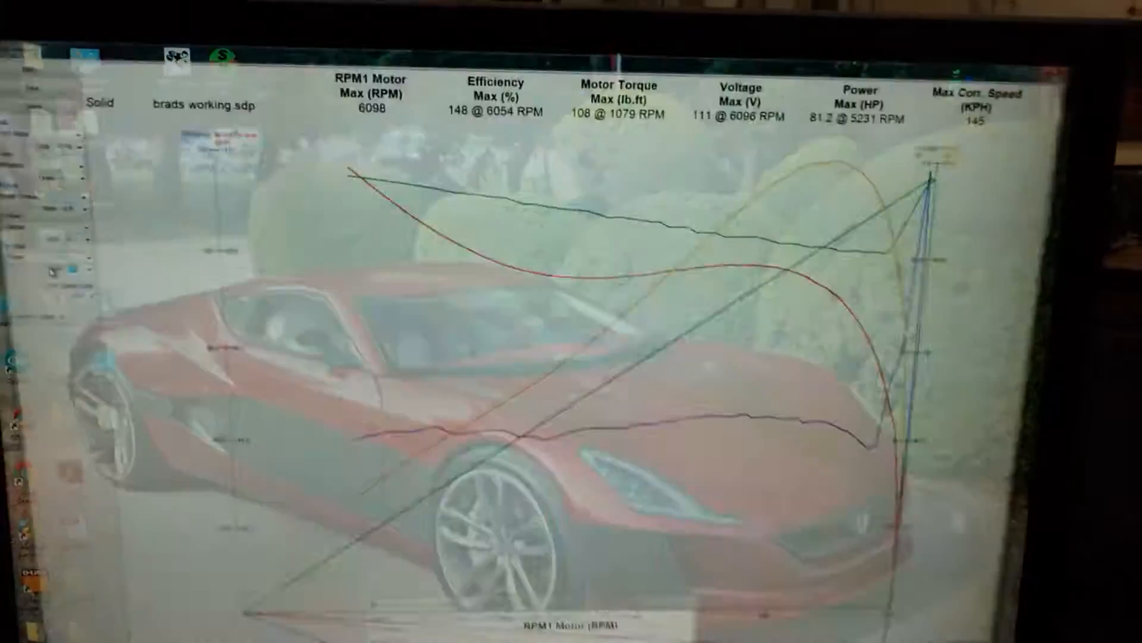